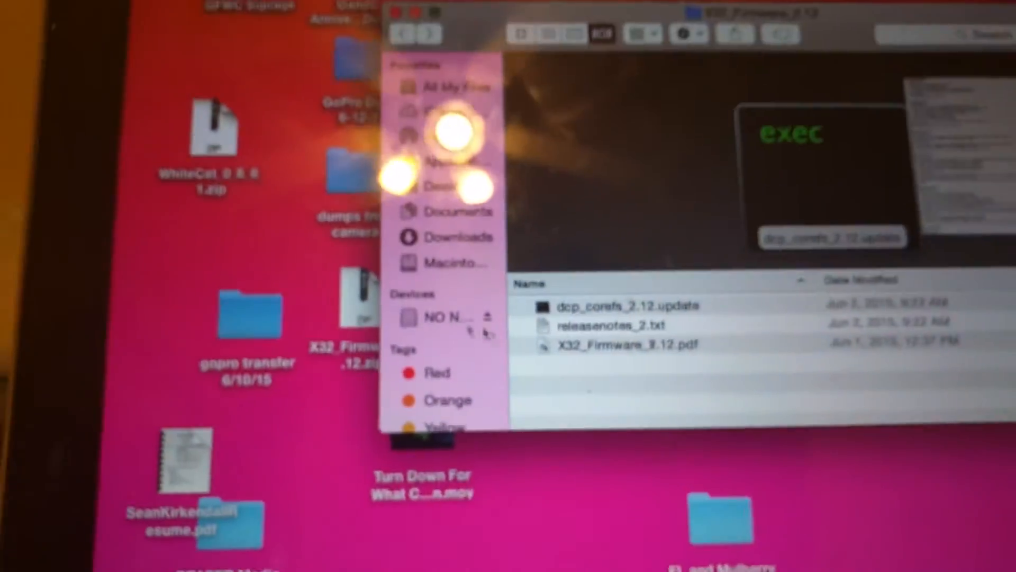
Step: Right-click the X32_Firmware_2.12 folder to check for dcp_corefs_2.12.update
right_click(376, 194)
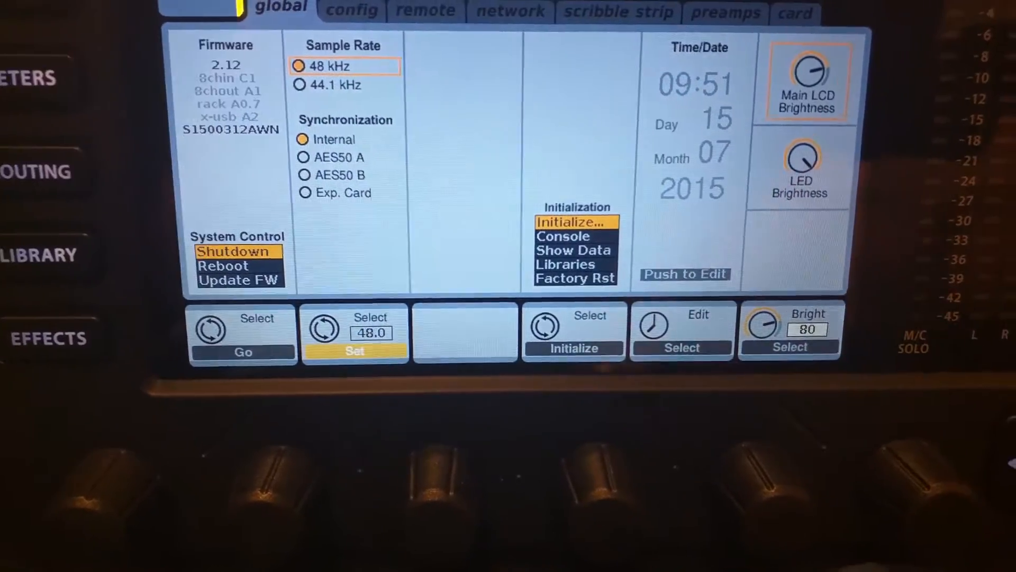
Step: Select Reboot under System Control and confirm Go to raise the reboot prompt
click(223, 265)
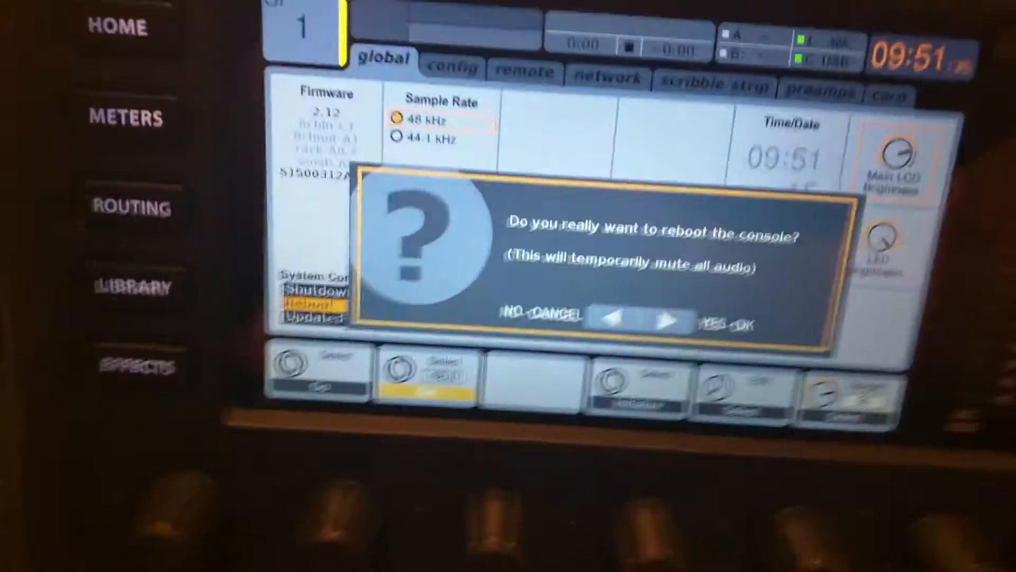